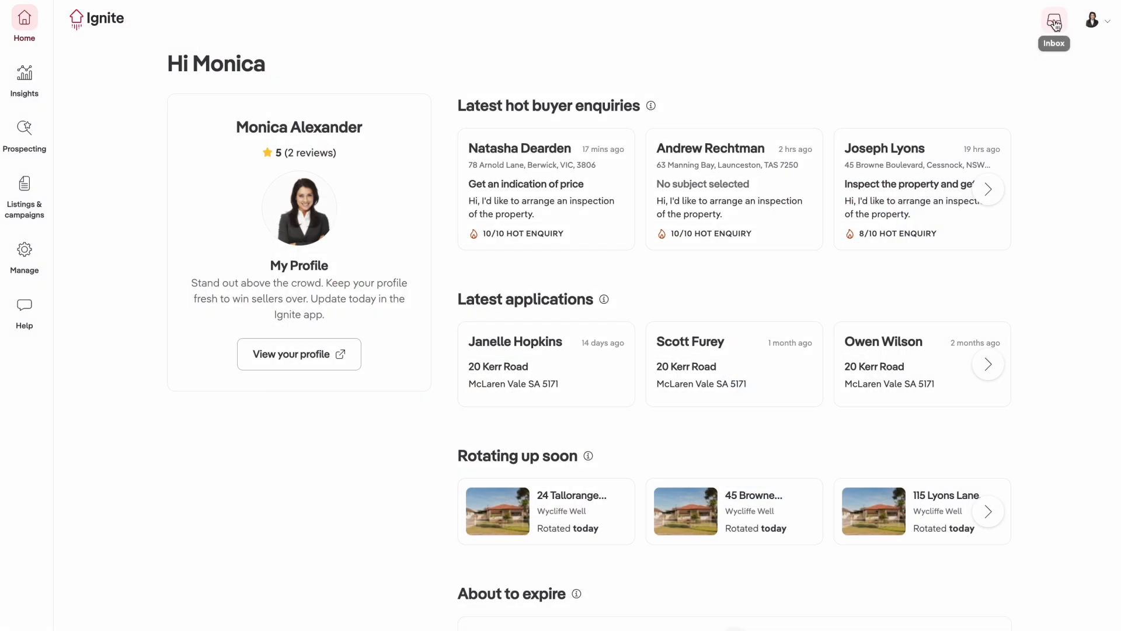
left_click(1053, 19)
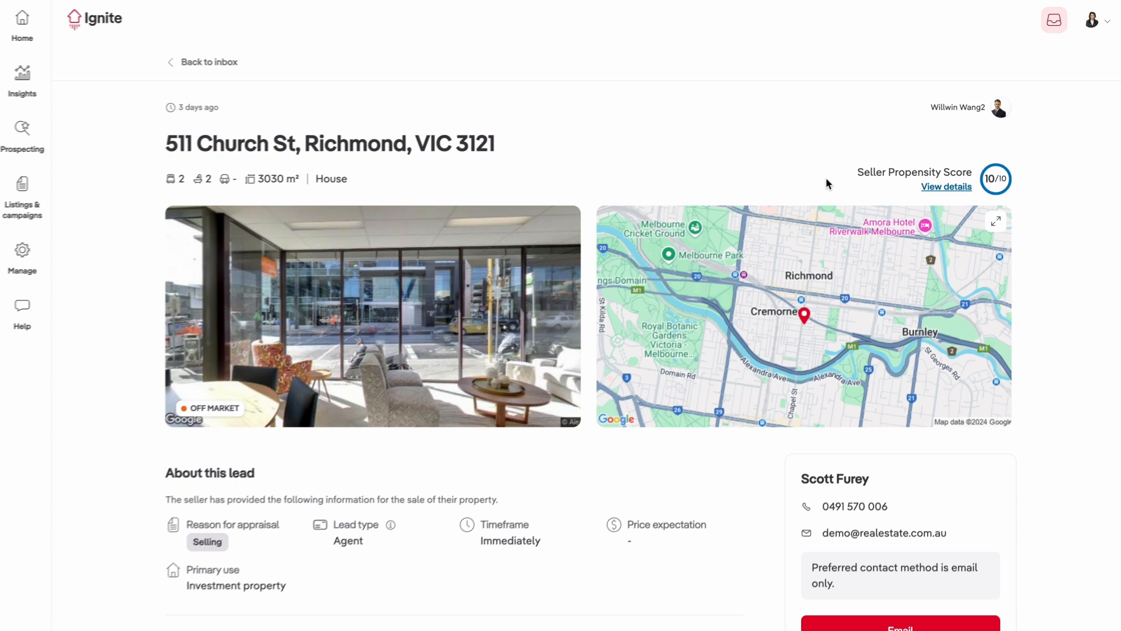
scroll("down", 3)
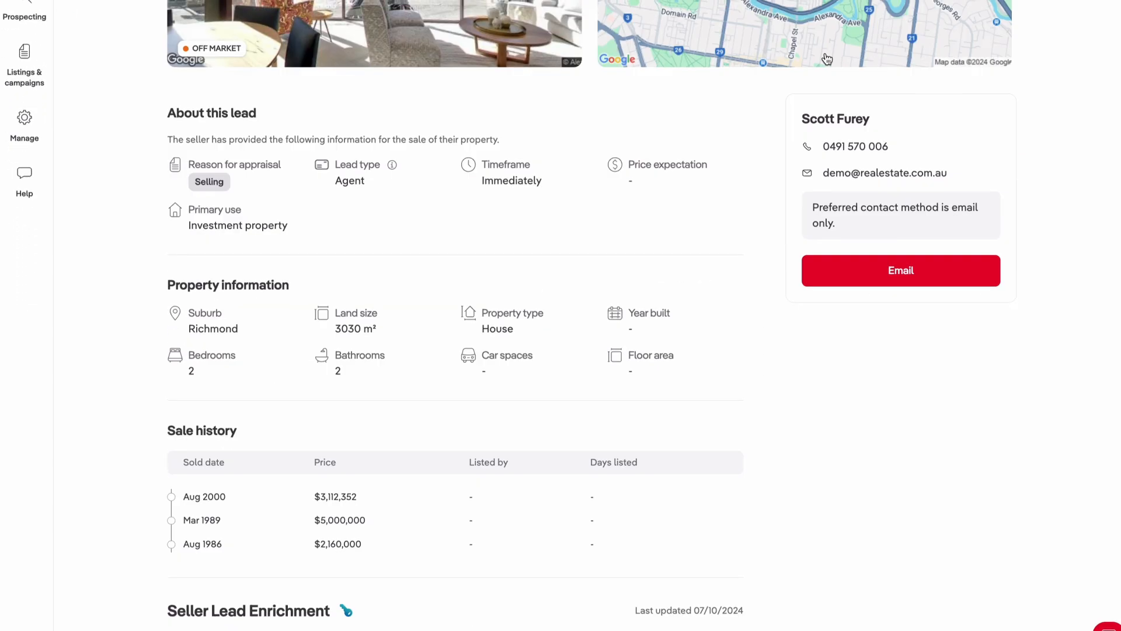
scroll("down", 3)
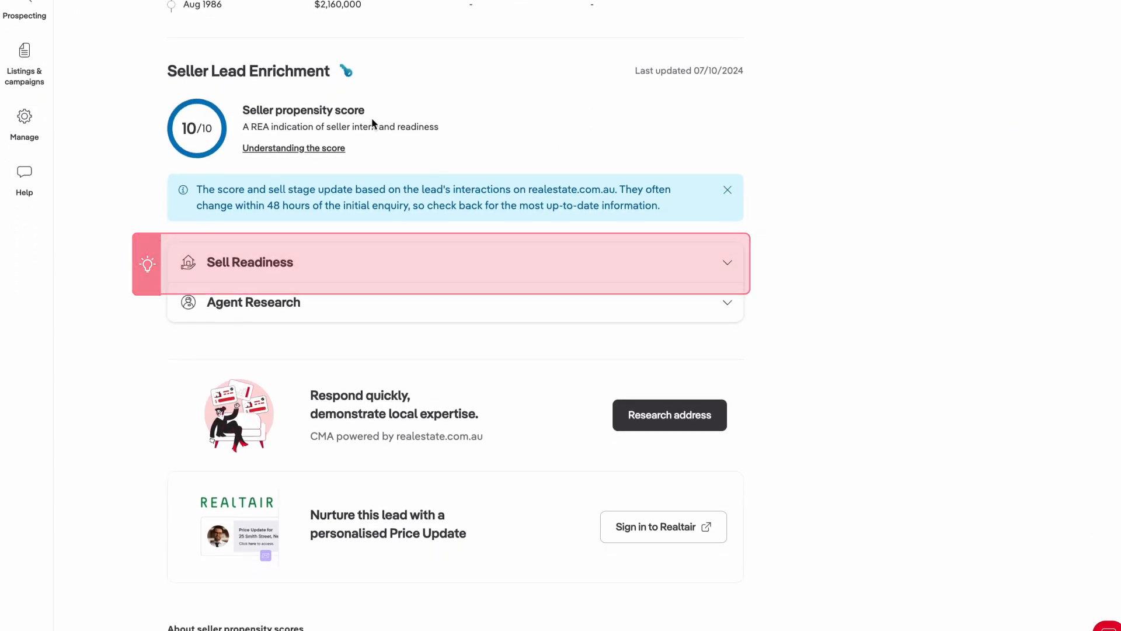
mouse_move(430, 228)
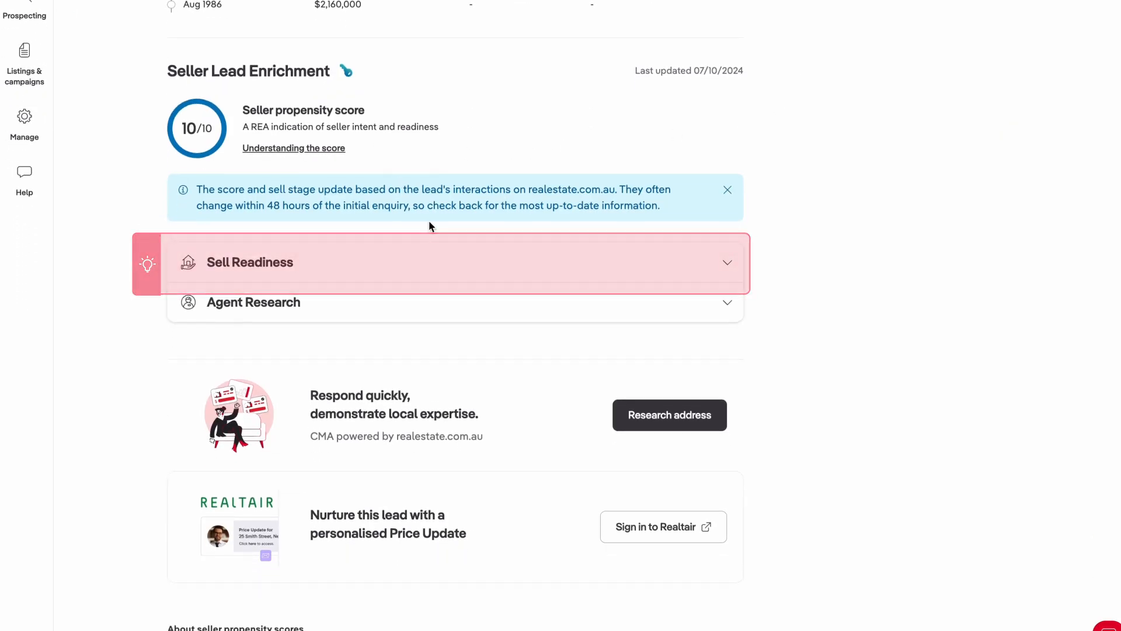
- Expand Sell Readiness to the Mid sell stage and review the 'Understanding the sell stages' explanation
left_click(454, 262)
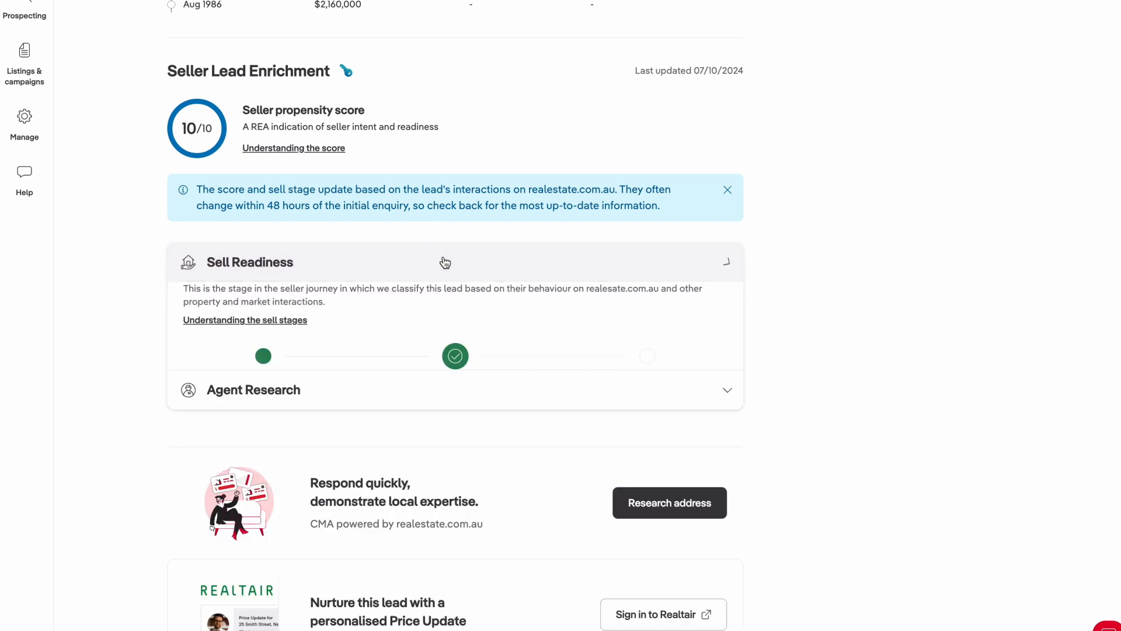
left_click(727, 262)
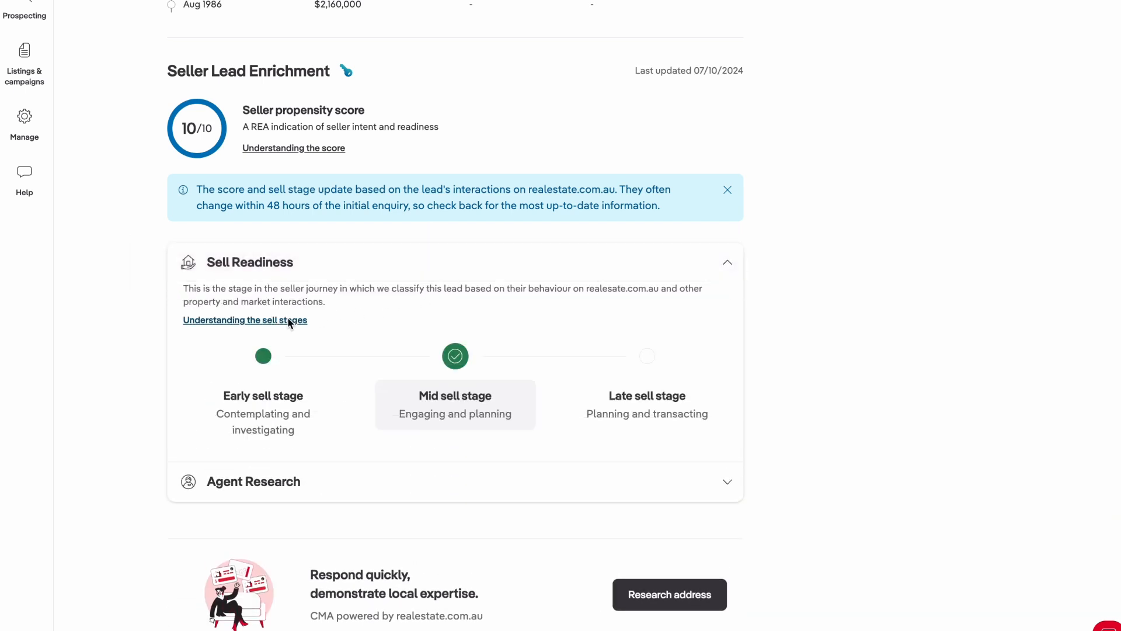
left_click(244, 320)
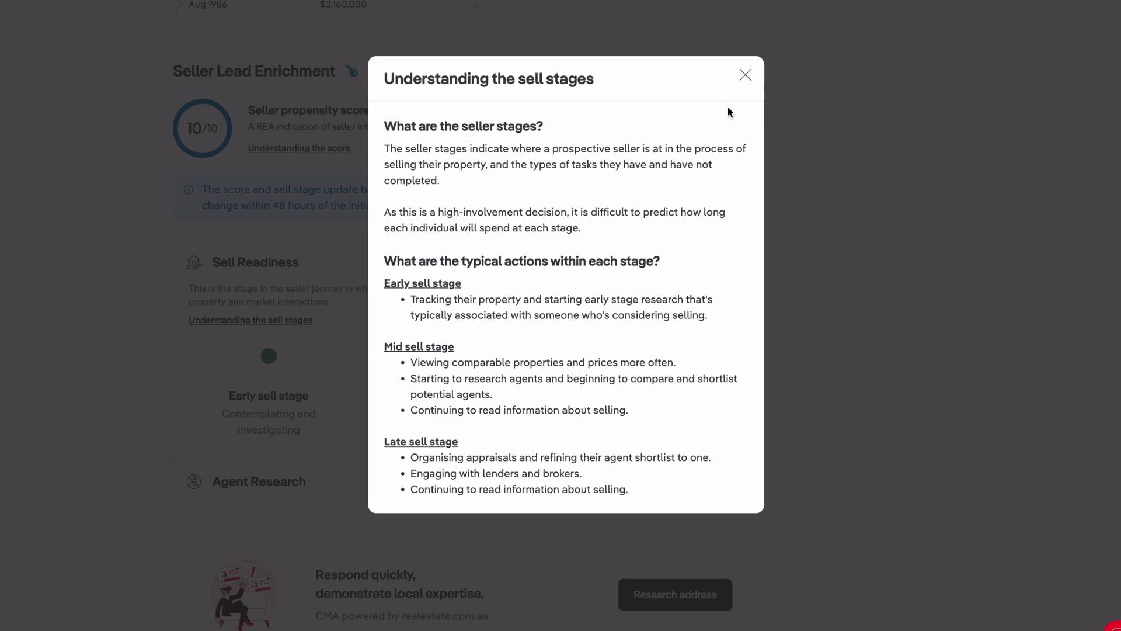
left_click(745, 75)
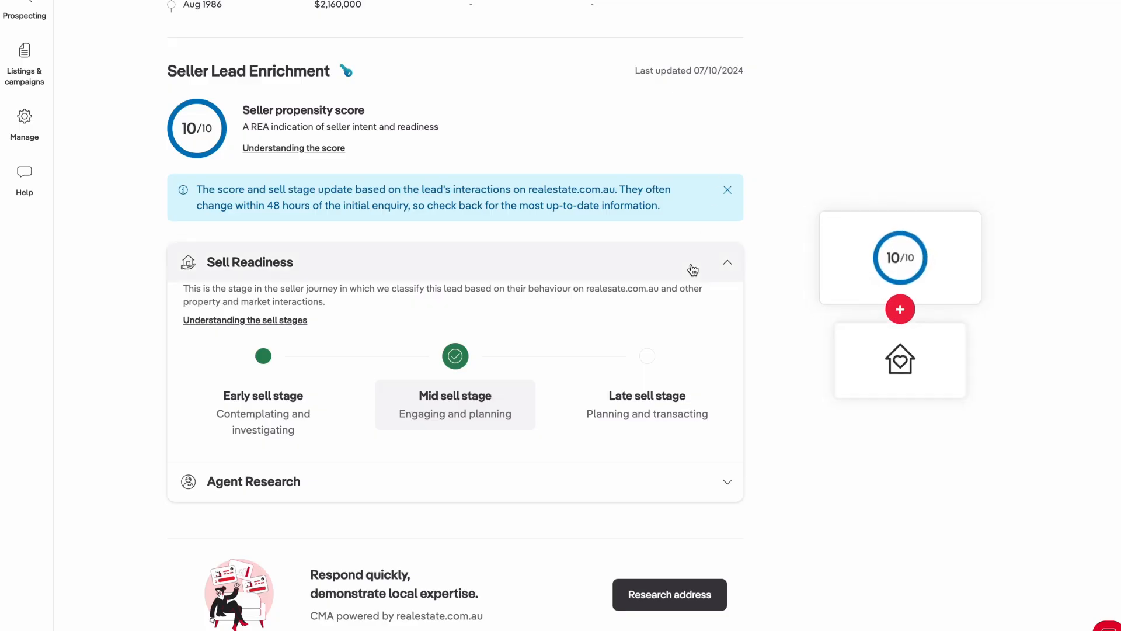
- Collapse Sell Readiness and expand Agent Research showing 3 agents contacted, 0 phone reveals
left_click(900, 309)
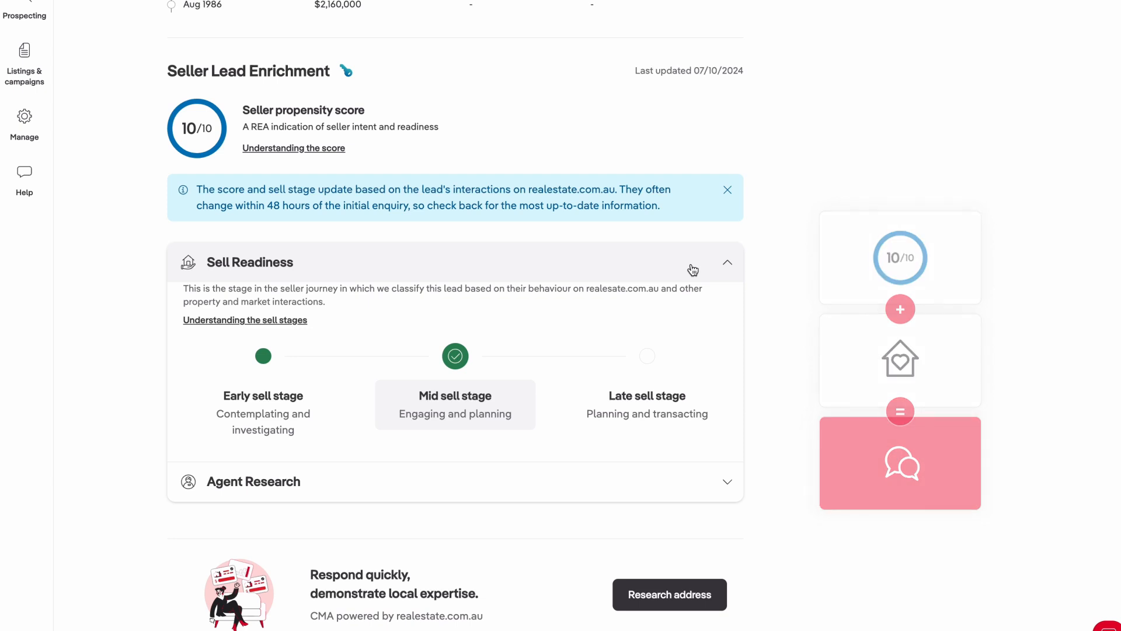
left_click(726, 262)
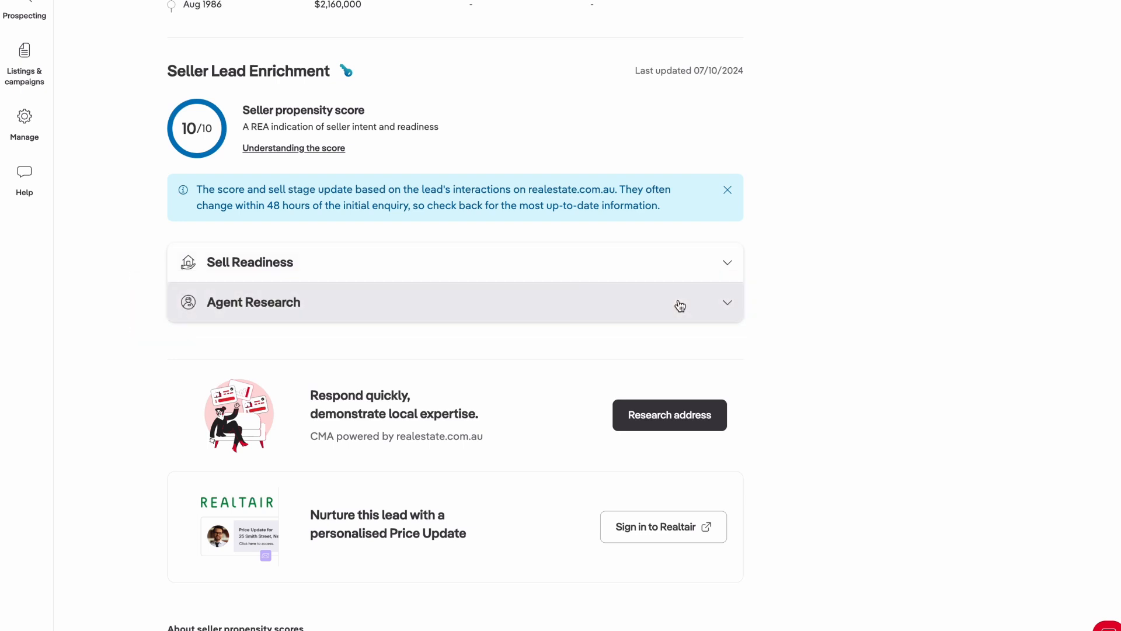
left_click(454, 301)
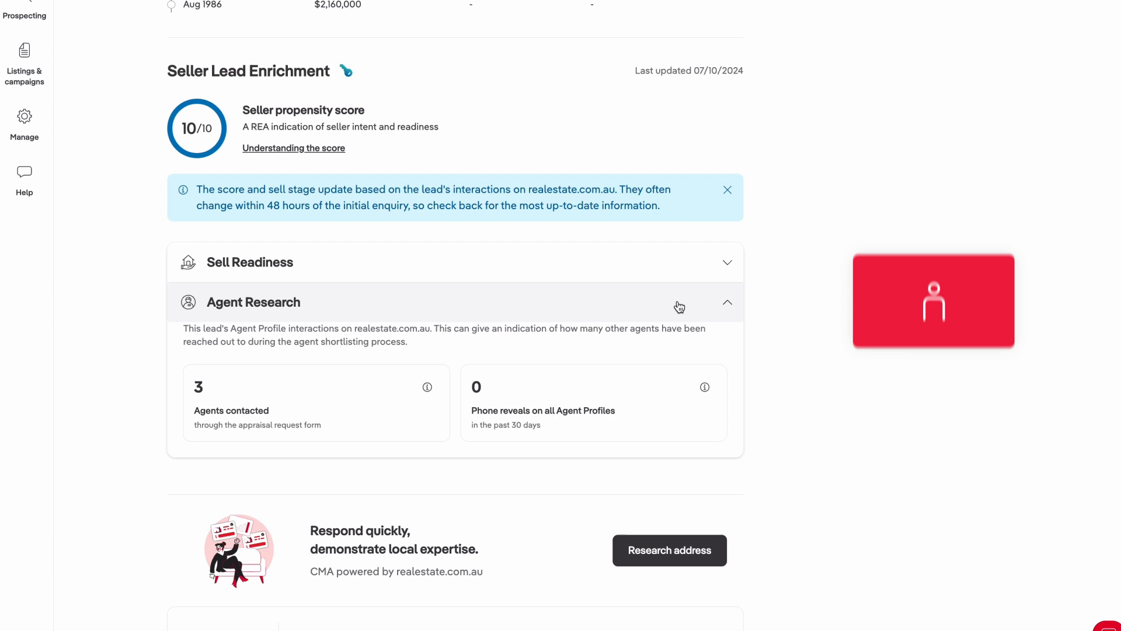